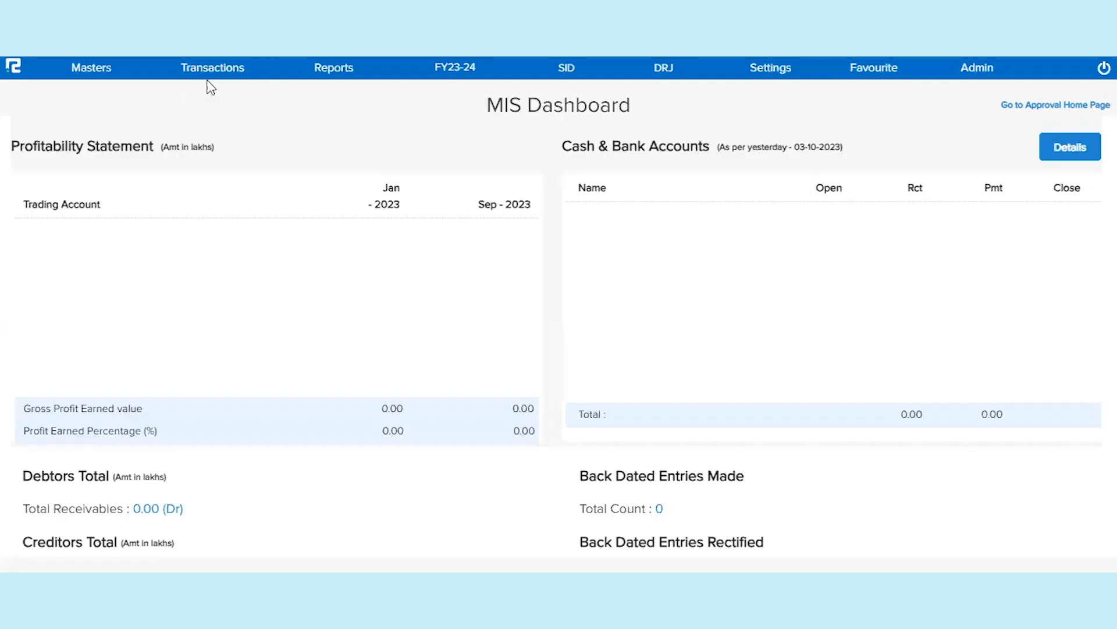
Download the blank Inventory Voucher Excel template from Transactions > Import Export > Import Data.
left_click(212, 68)
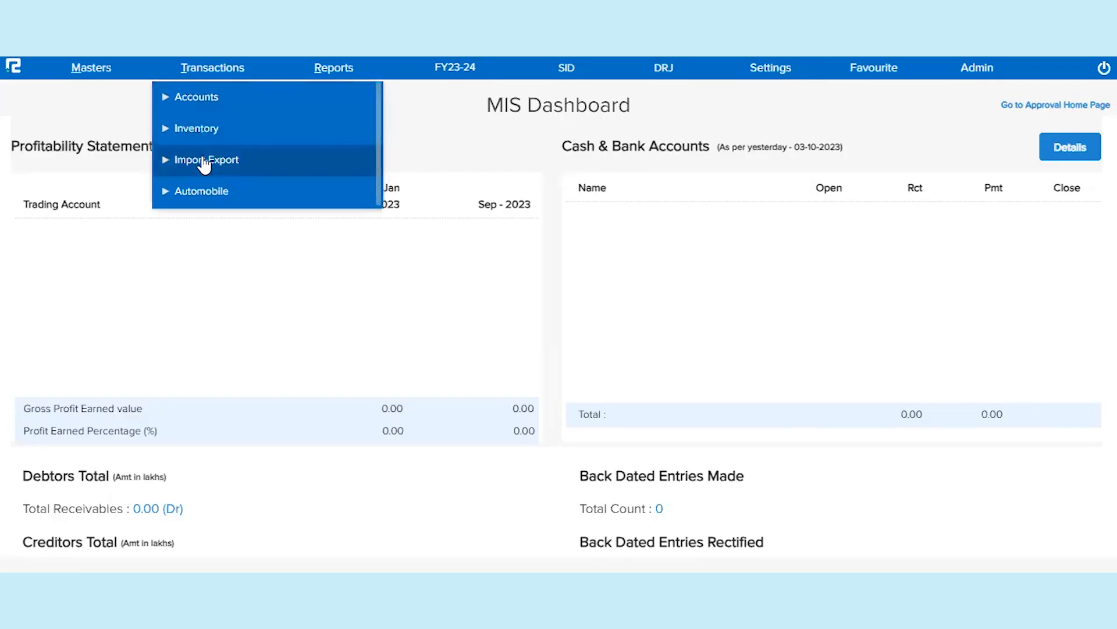
left_click(206, 159)
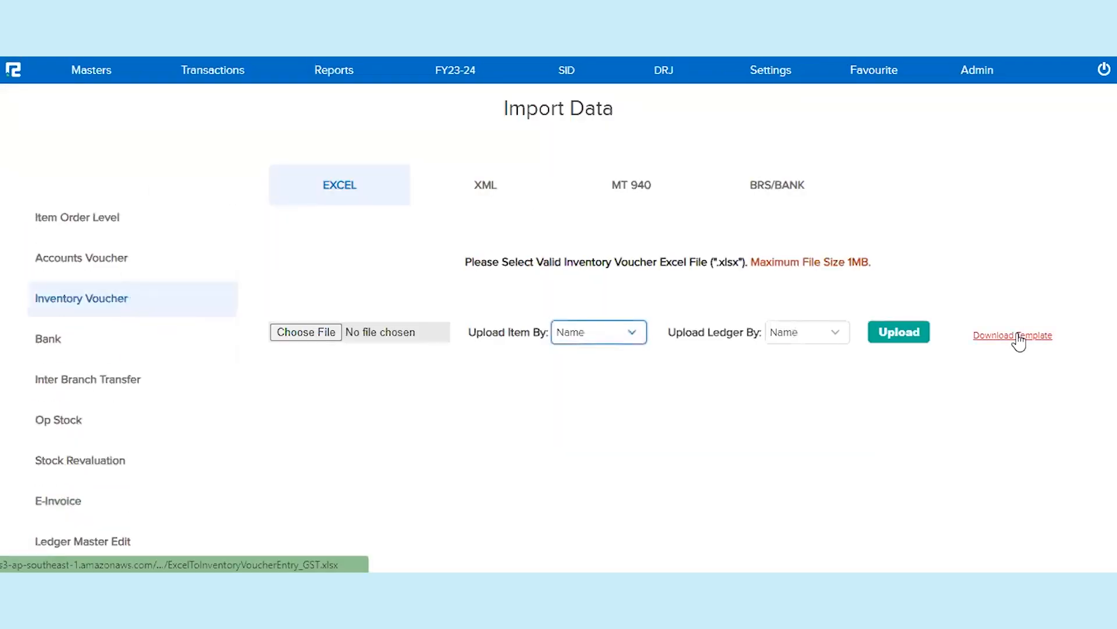
left_click(1012, 335)
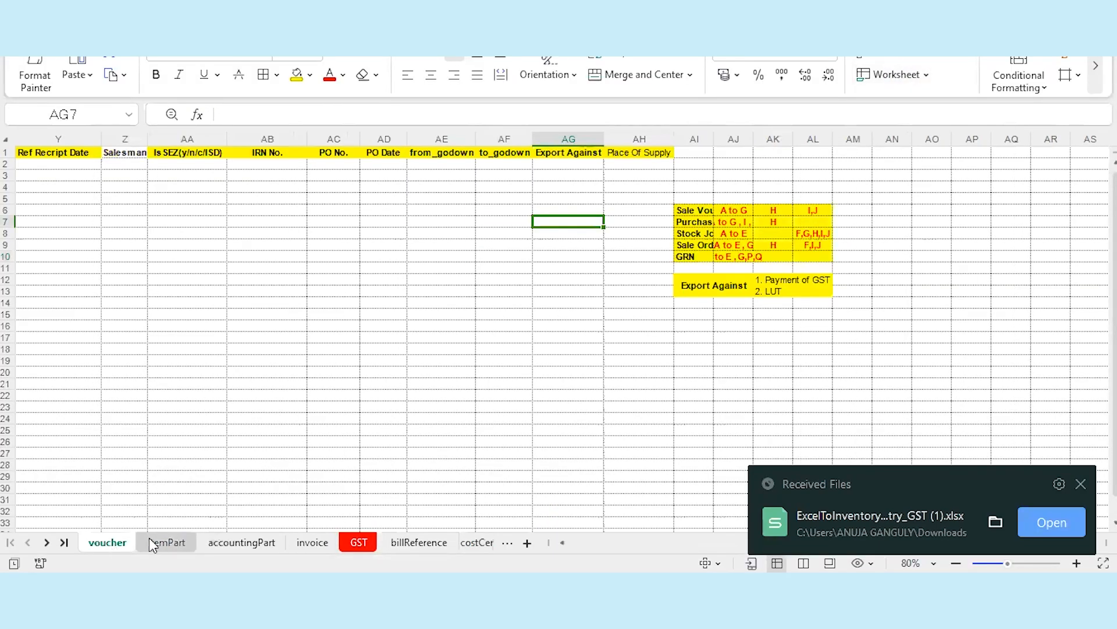
Glance at the accountingPart and billReference sheets of the downloaded template.
left_click(241, 541)
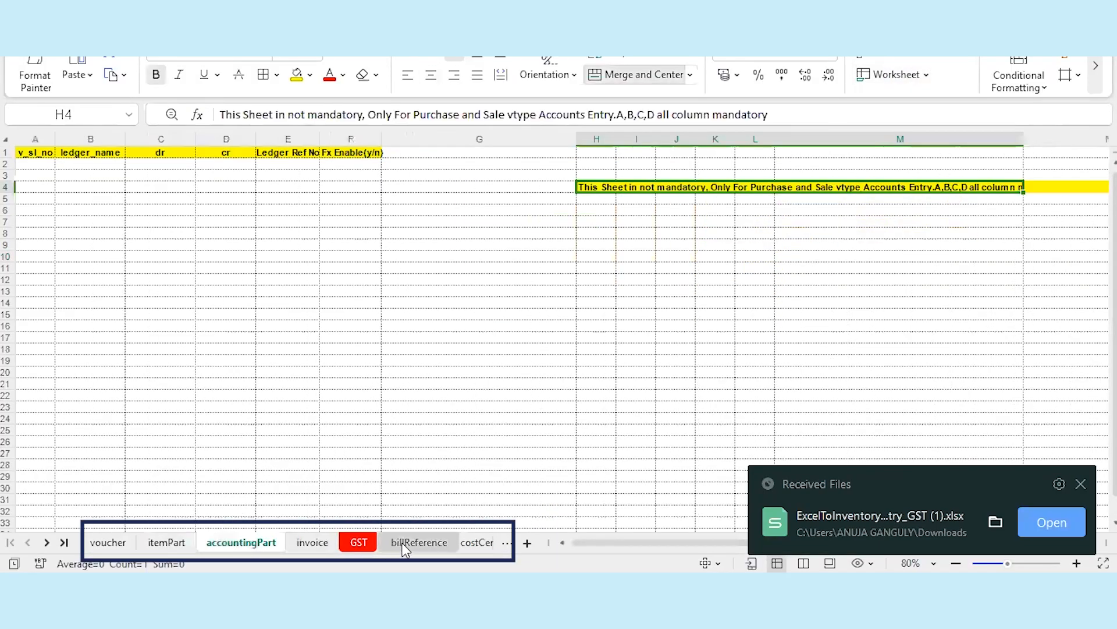
left_click(109, 542)
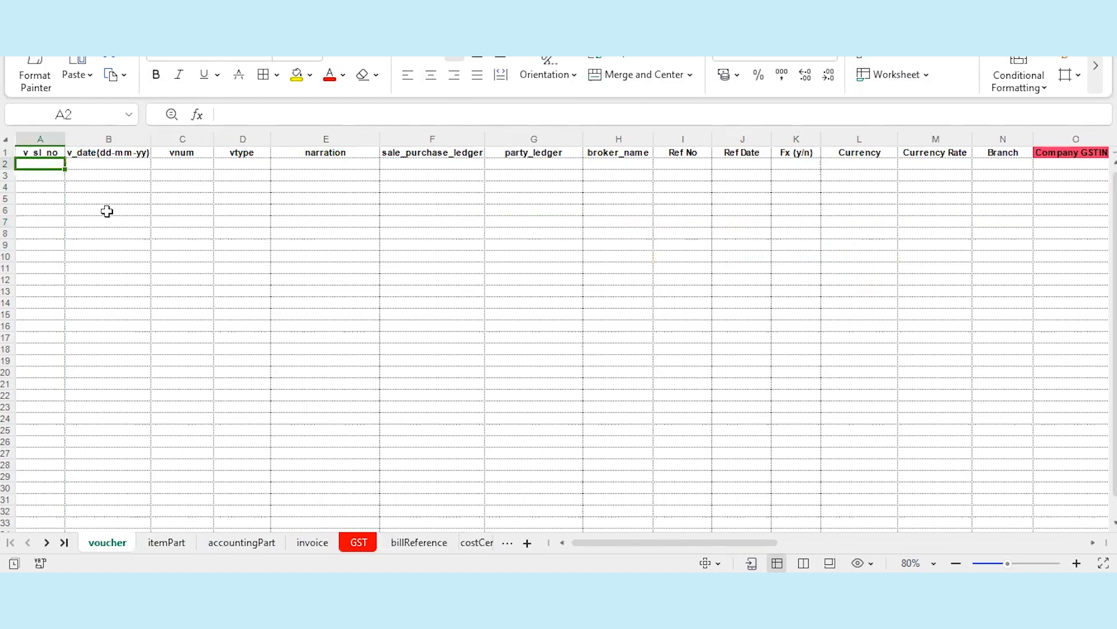
mouse_move(165, 257)
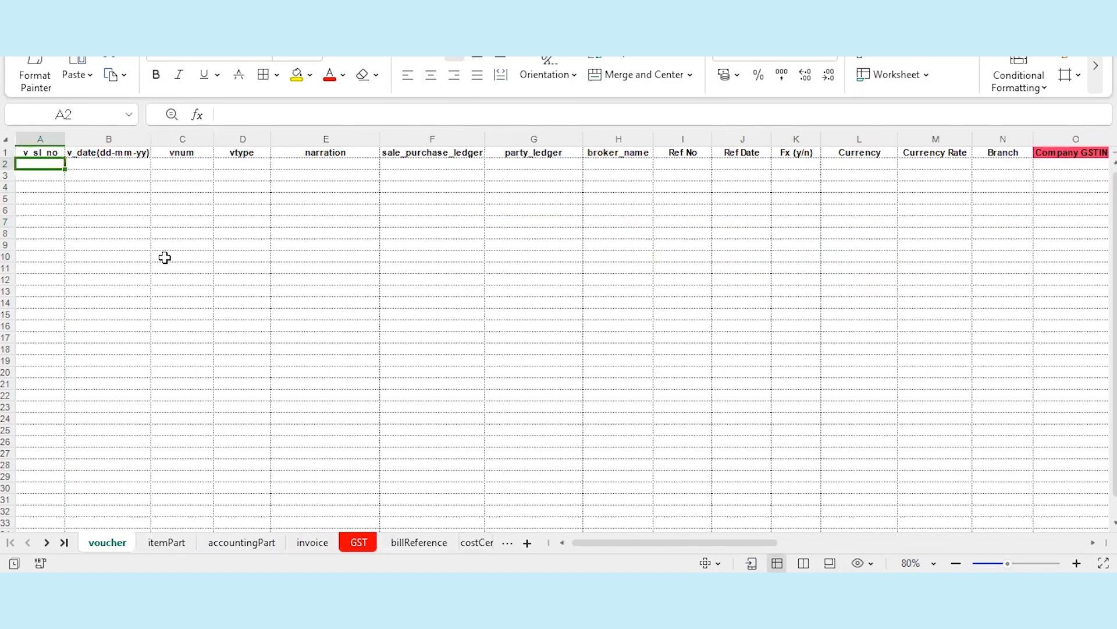
Fill voucher row 2: serial 1, vtype Sale, narration 'Being items sold', ledger Sale, party Cakehut, GSTIN 19AAACN8978J1CE.
left_click(107, 542)
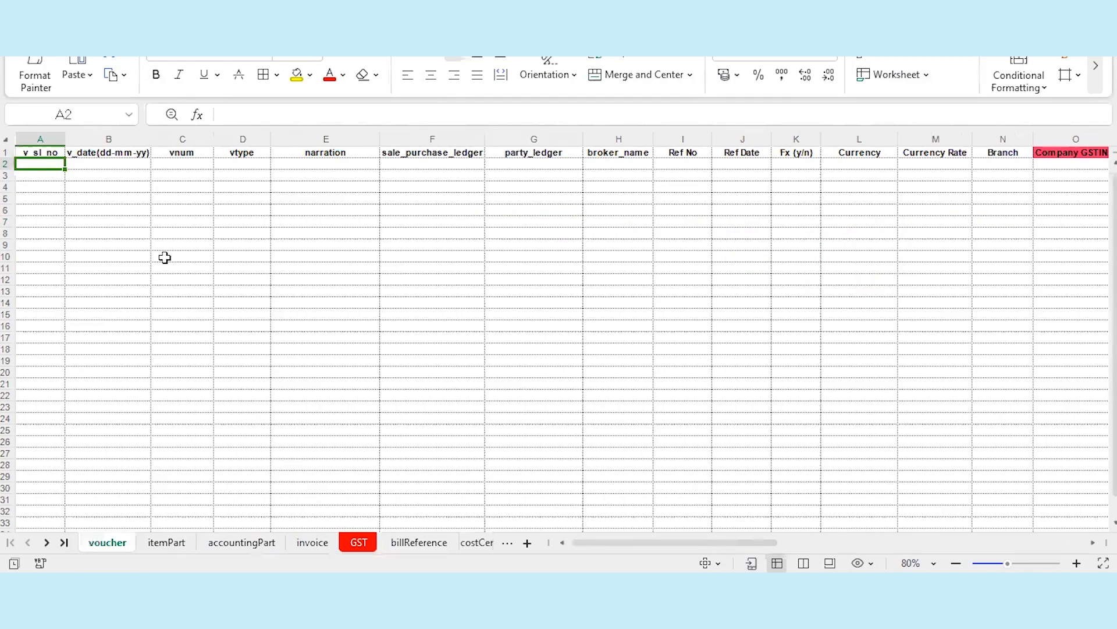
type("1")
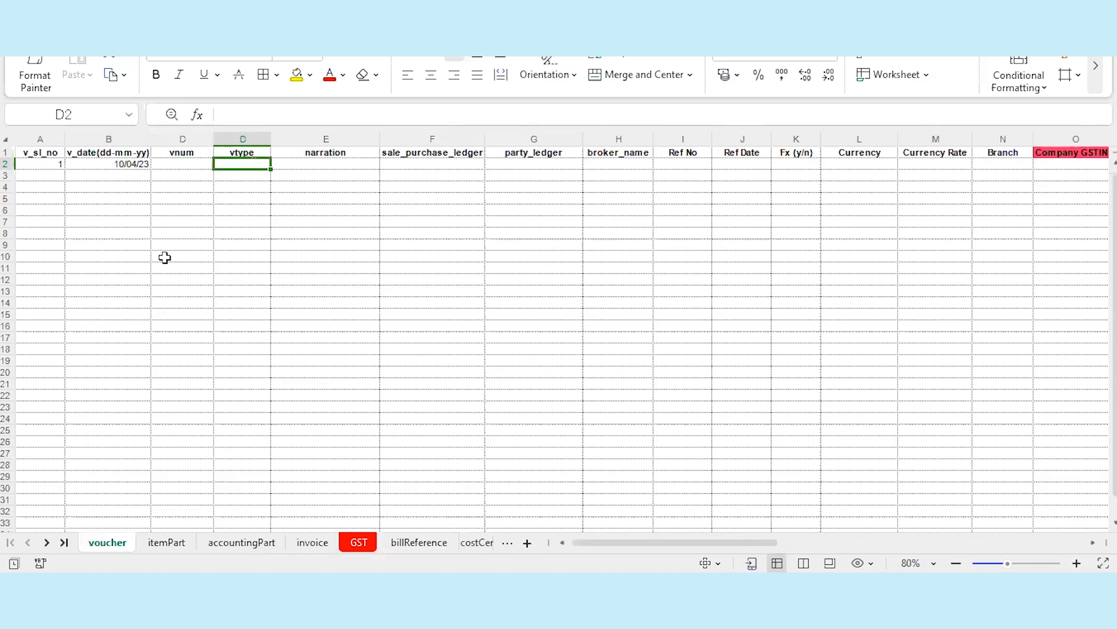
type("S")
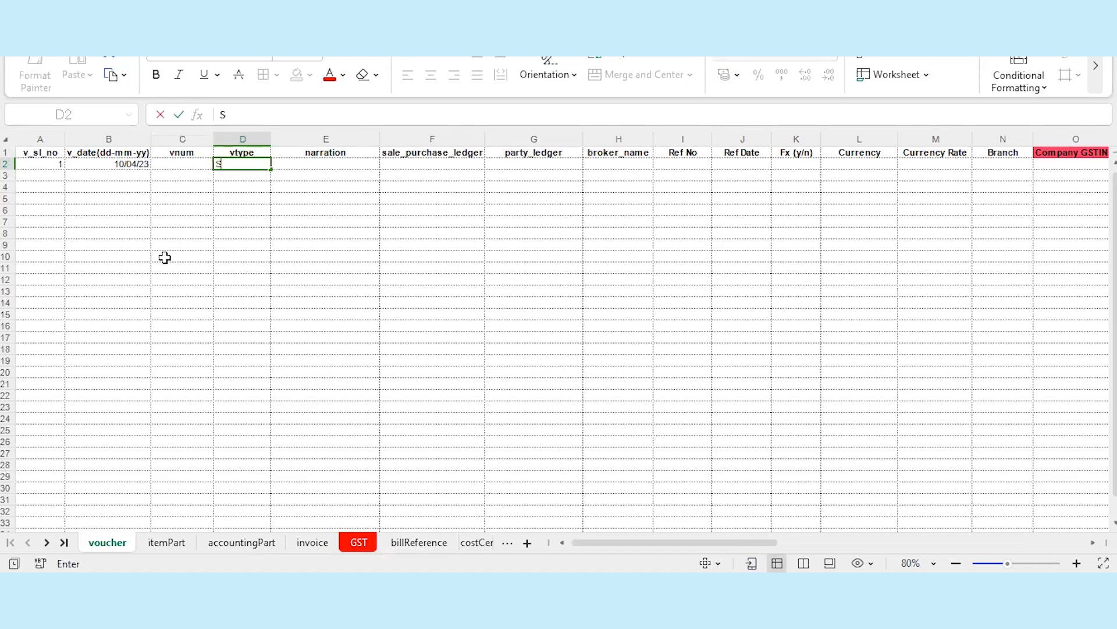
type("ale")
left_click(325, 164)
type("B")
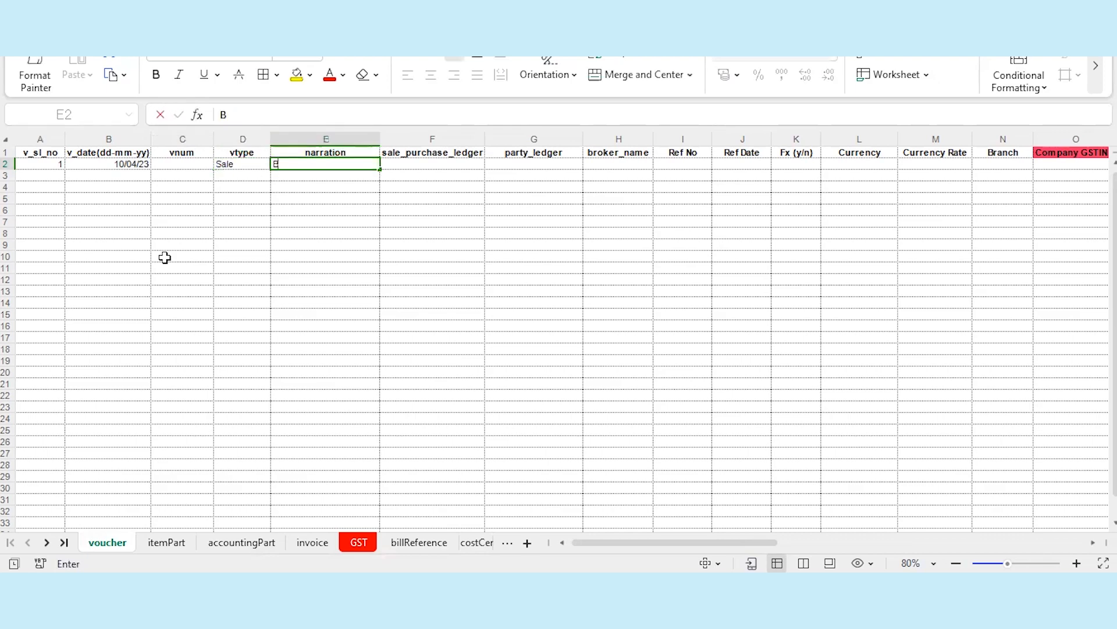
type("eing items sold")
left_click(432, 164)
type("Sale")
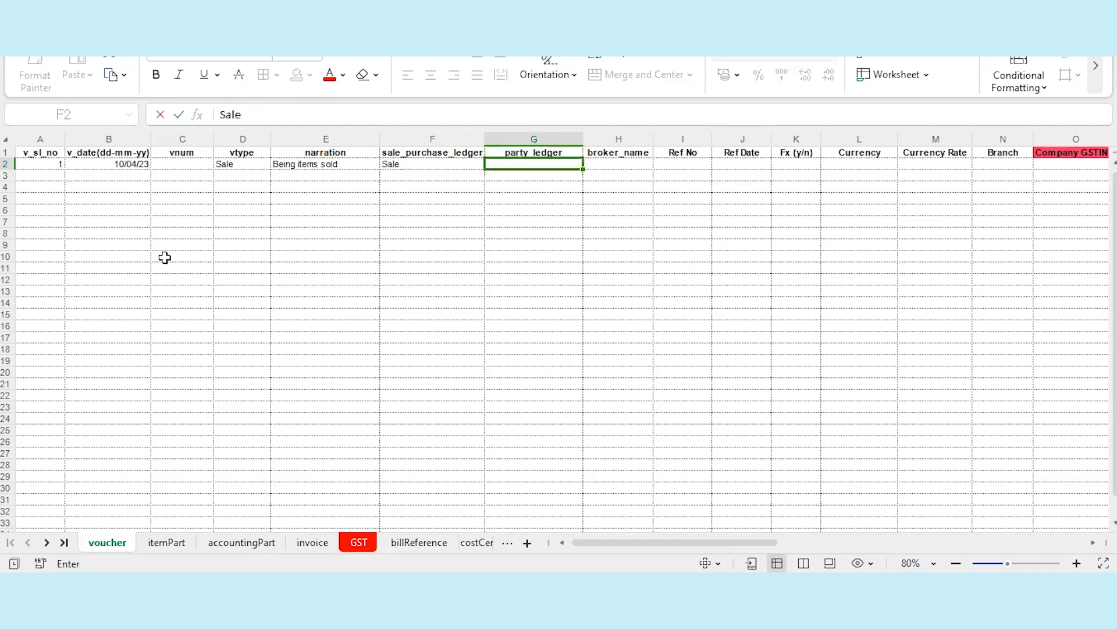
type("Cakehut")
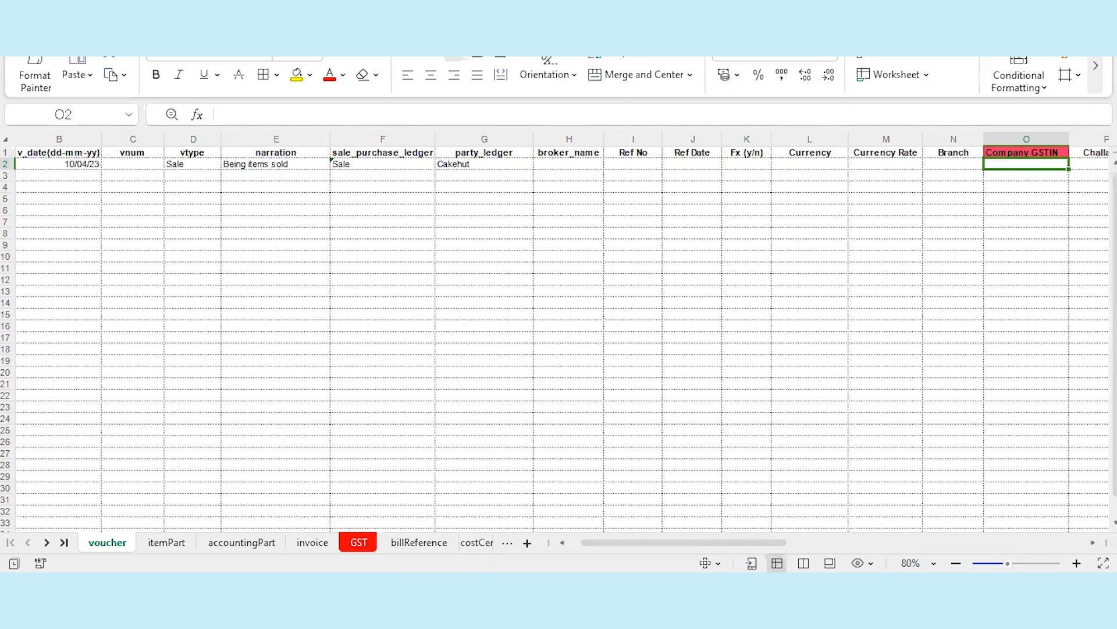
mouse_move(1031, 224)
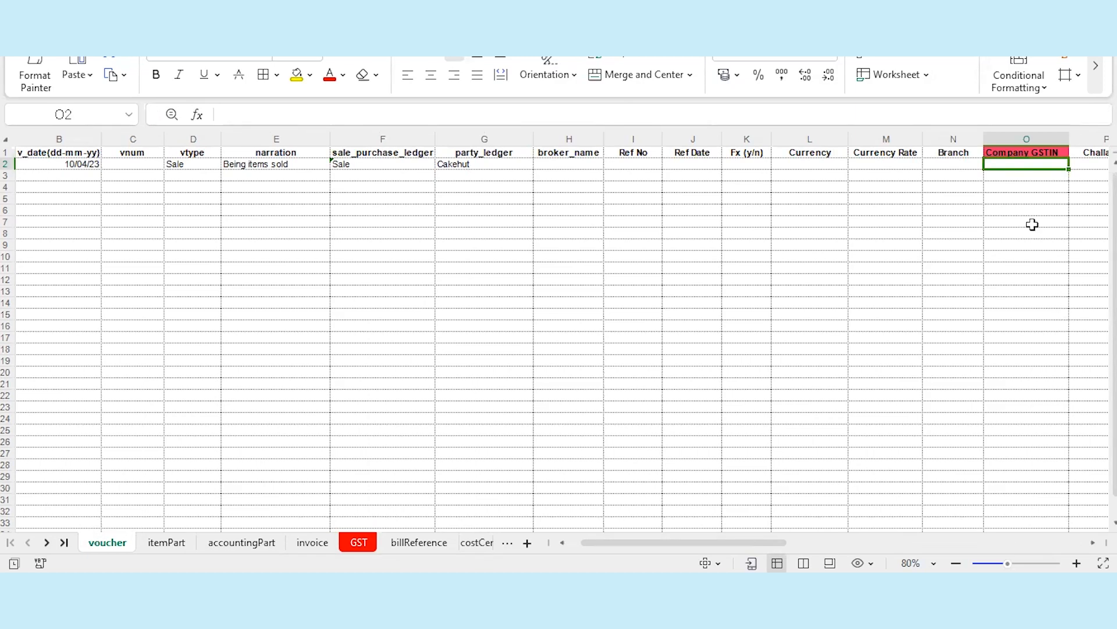
type("19AAACN8978J1CE")
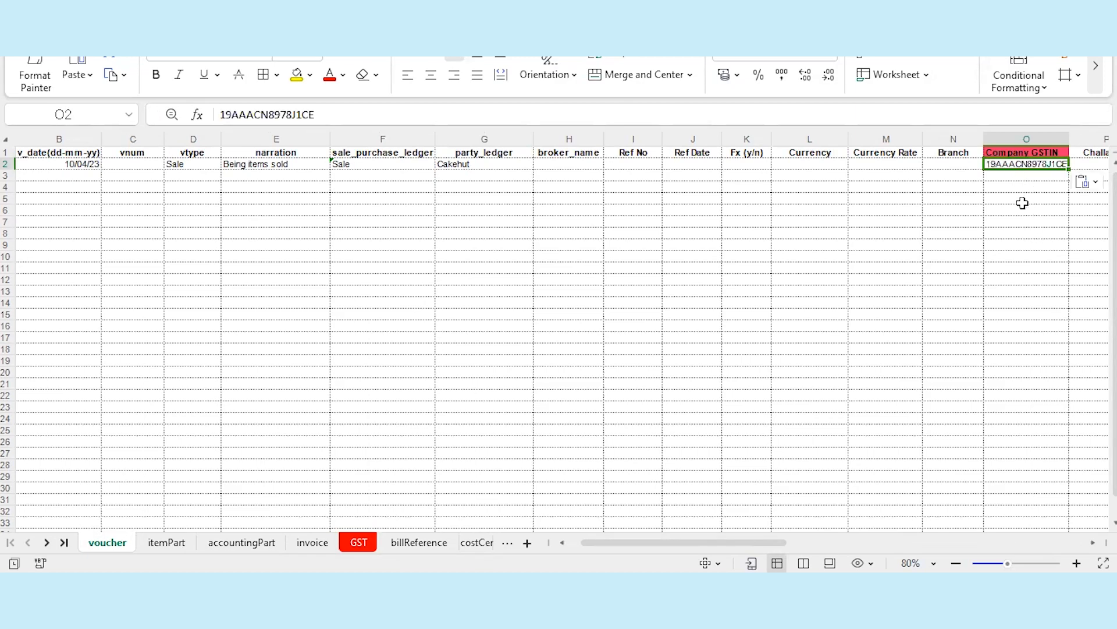
Enter Sugar, Flour and Salt item rows from Main godown in Kilogram with amounts 400, 450 and 100.
left_click(166, 542)
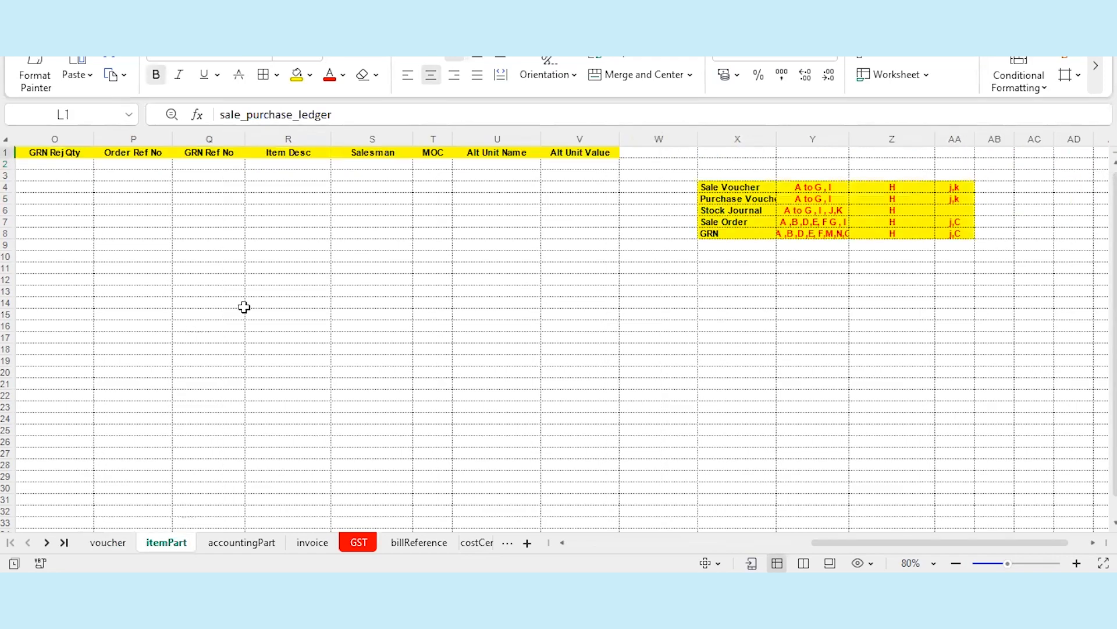
left_click(166, 543)
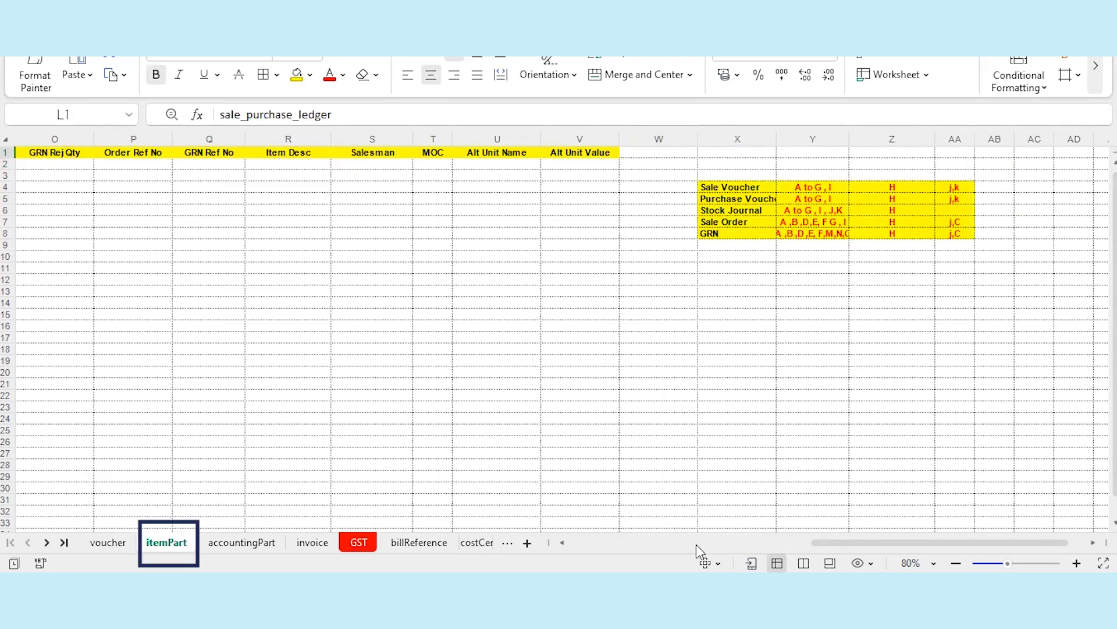
scroll("left", 3)
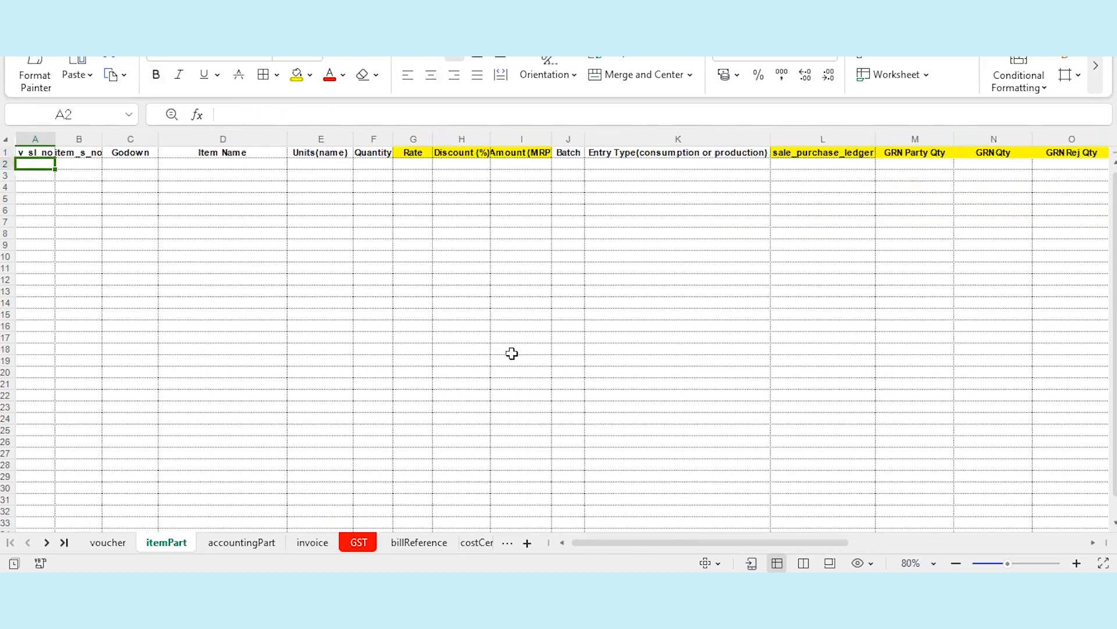
left_click(34, 140)
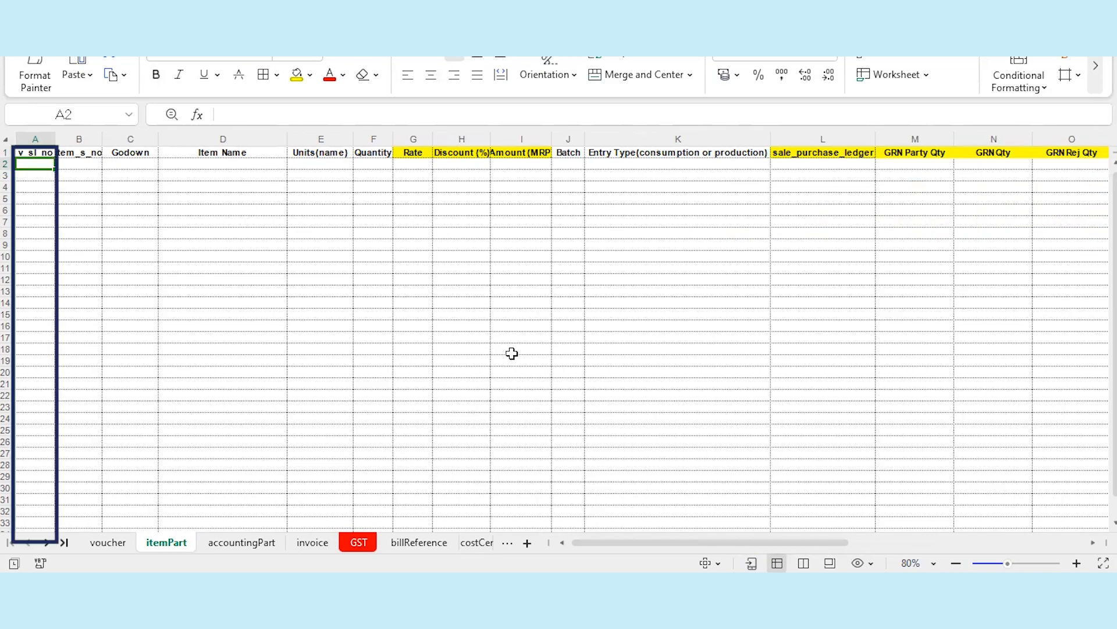
type("1")
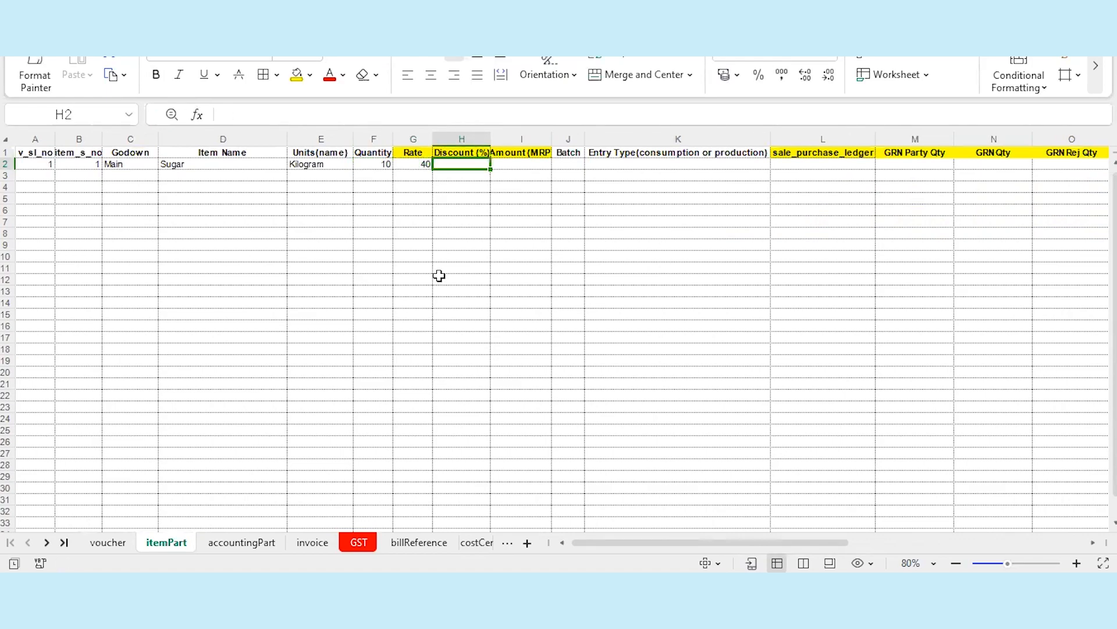
type("400")
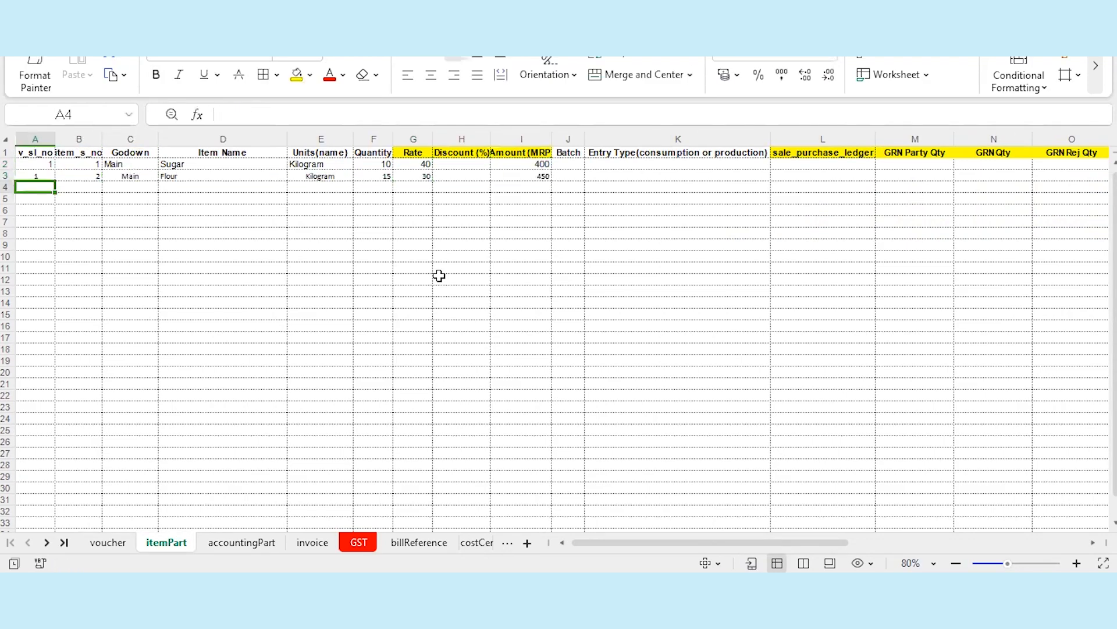
type("100")
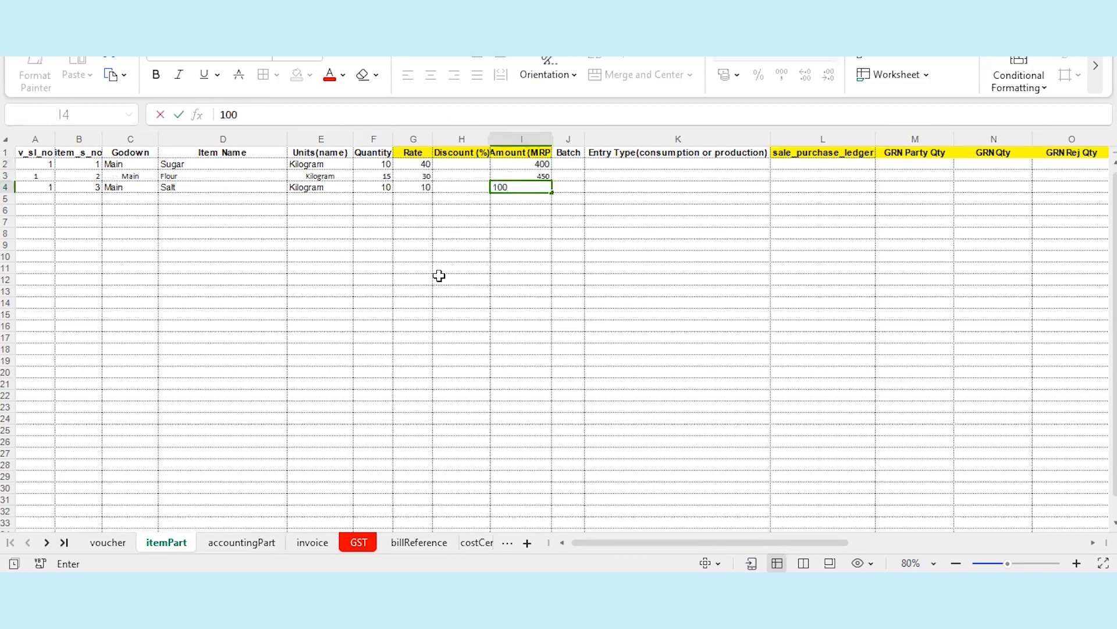
Enter CGST-Output @ 9.0% and SGST-Output @ 9.0% rows with serial 1, rate 9, amount 36, type cr.
left_click(359, 543)
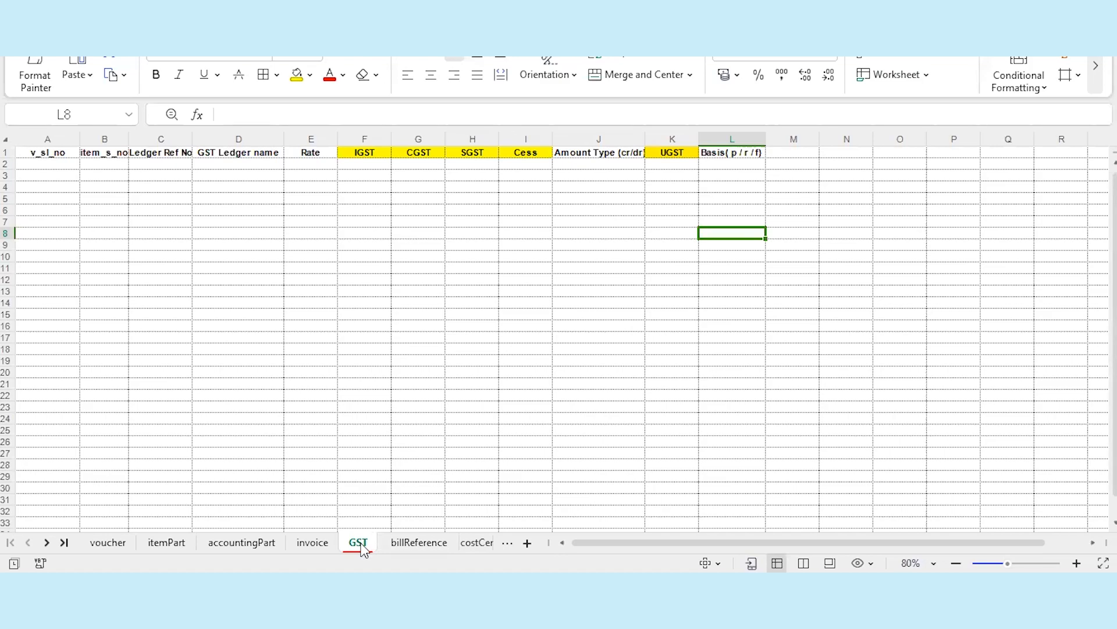
type("1")
left_click(311, 164)
type("9")
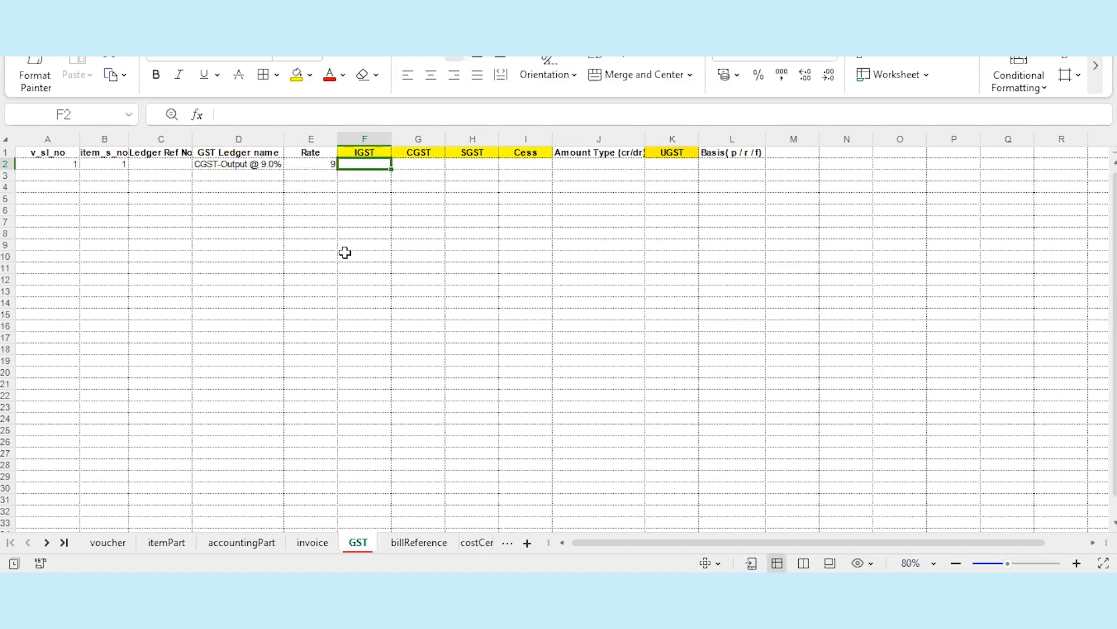
type("SGST-Output @ 9.0%")
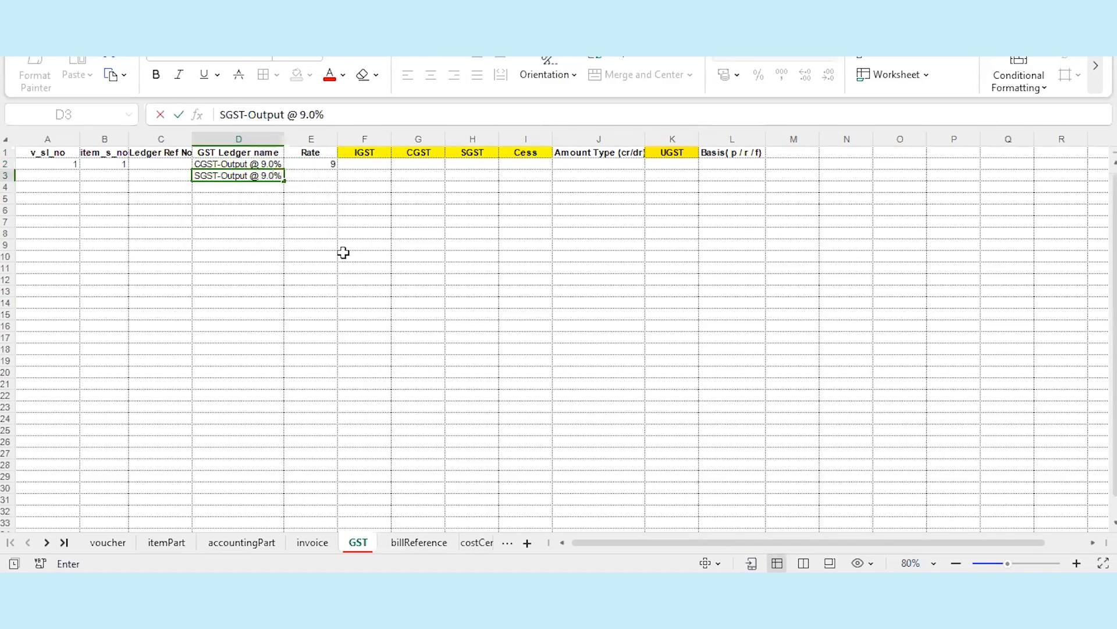
type("36")
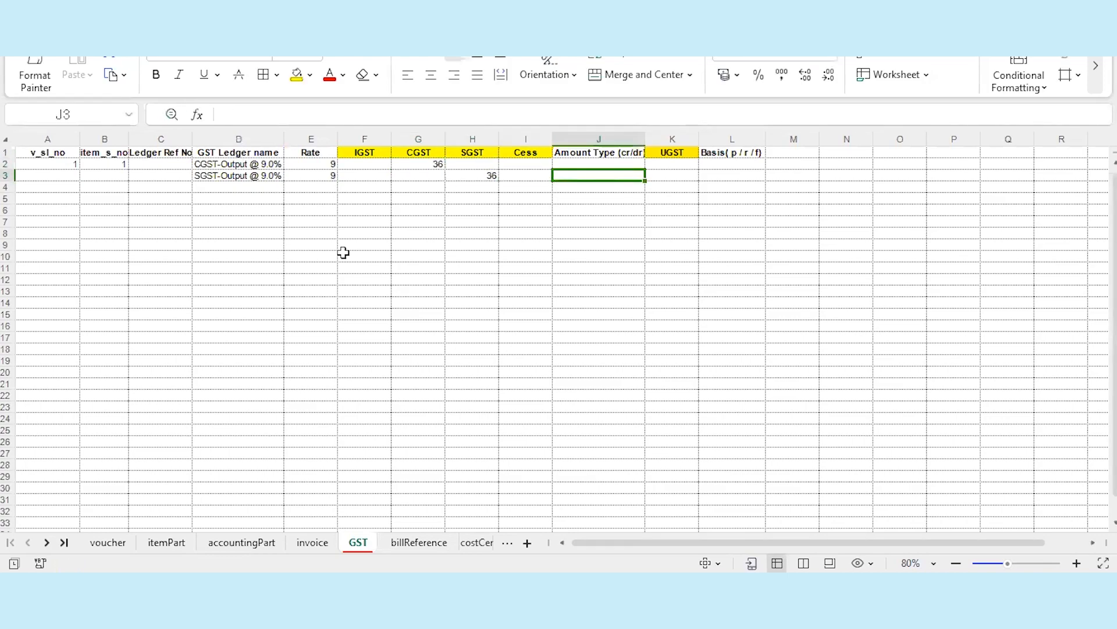
type("cr")
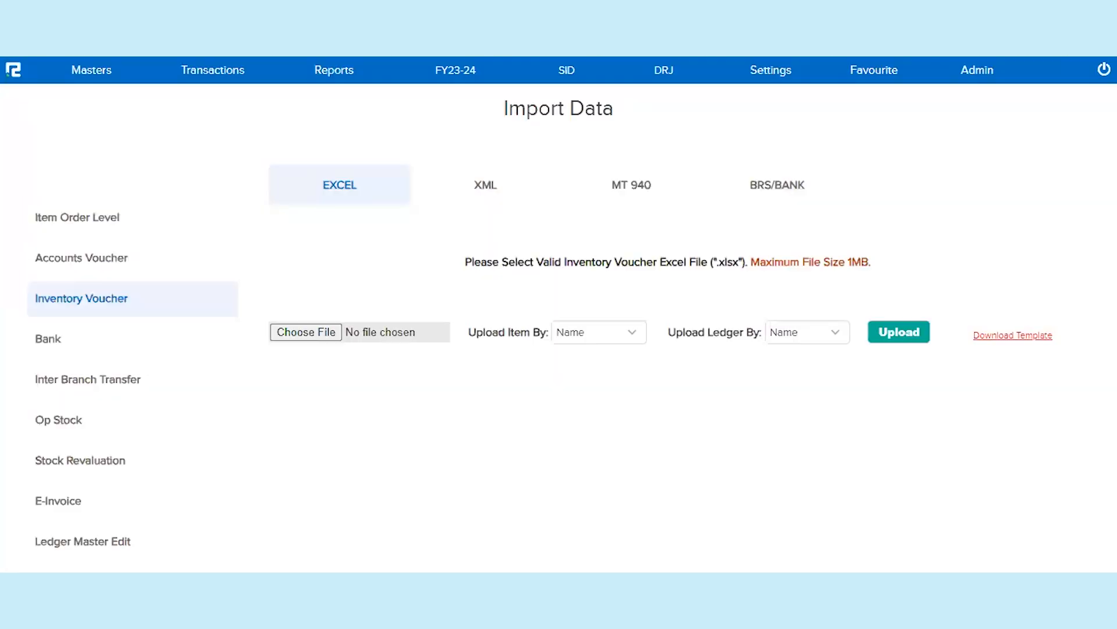
mouse_move(331, 415)
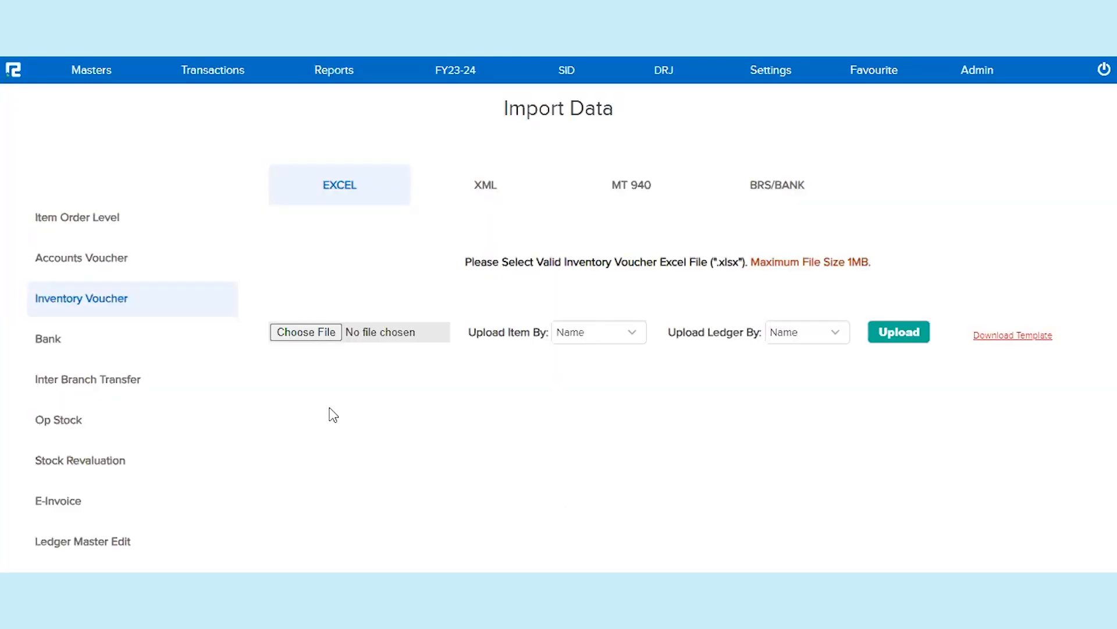
Choose the ExcelToInventoryVoucherEntry_GST workbook from Downloads and upload it.
left_click(305, 331)
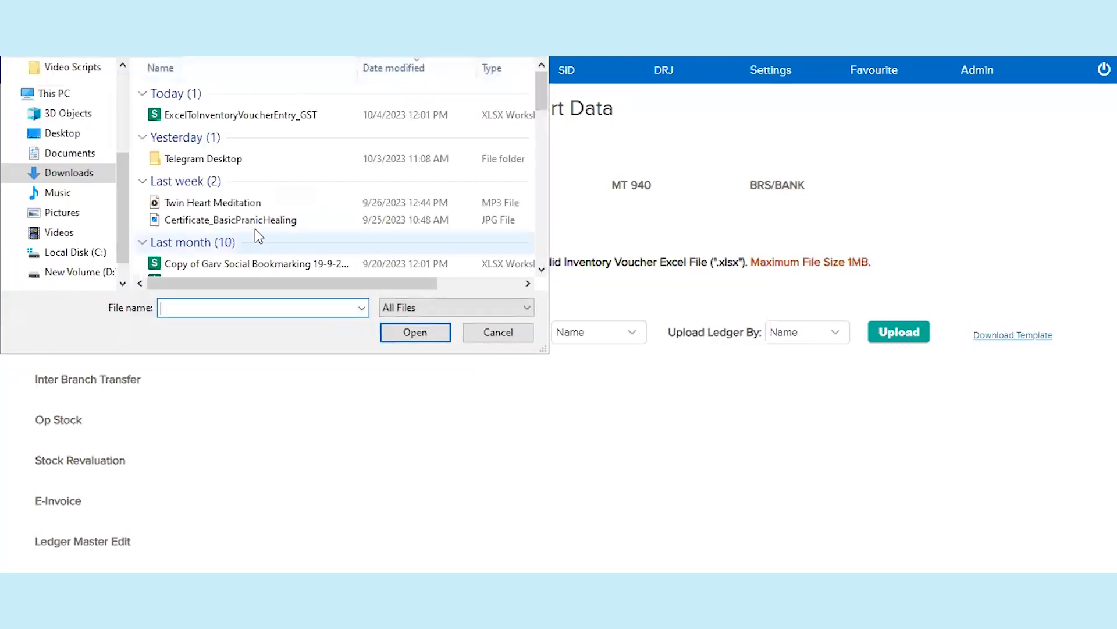
left_click(414, 333)
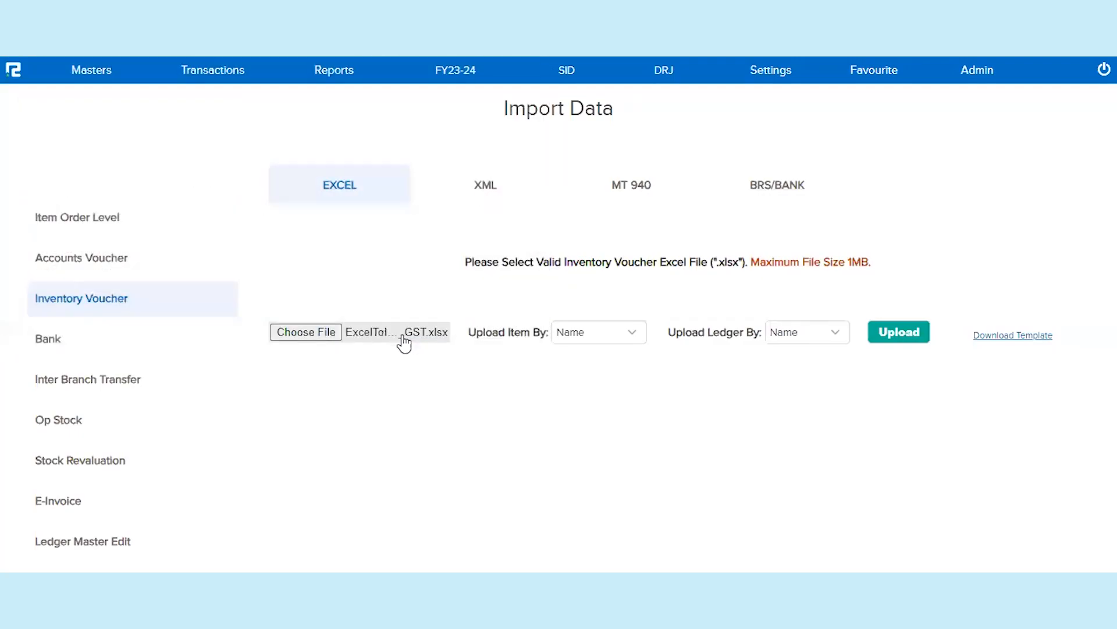
left_click(899, 331)
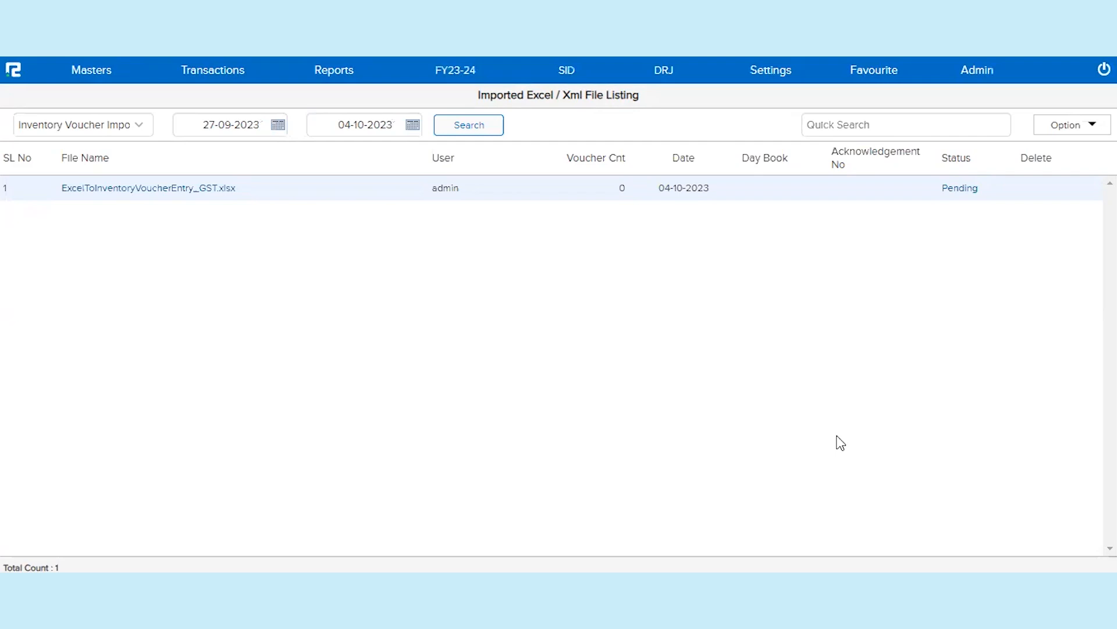
Refresh the imported file listing with Search until the row's status shows Success.
left_click(468, 126)
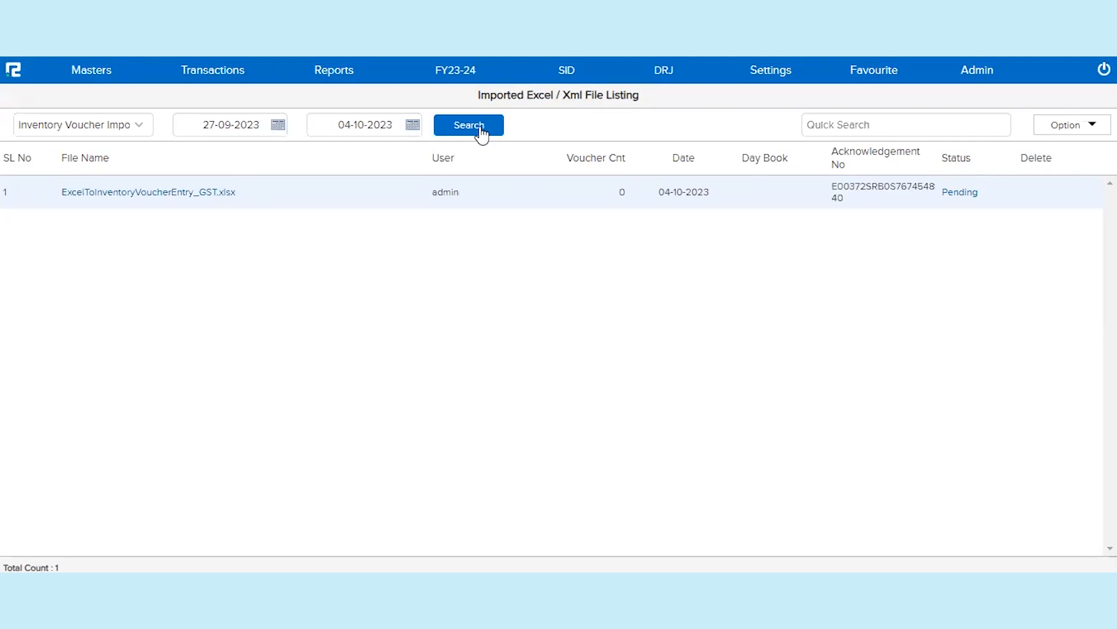
left_click(468, 125)
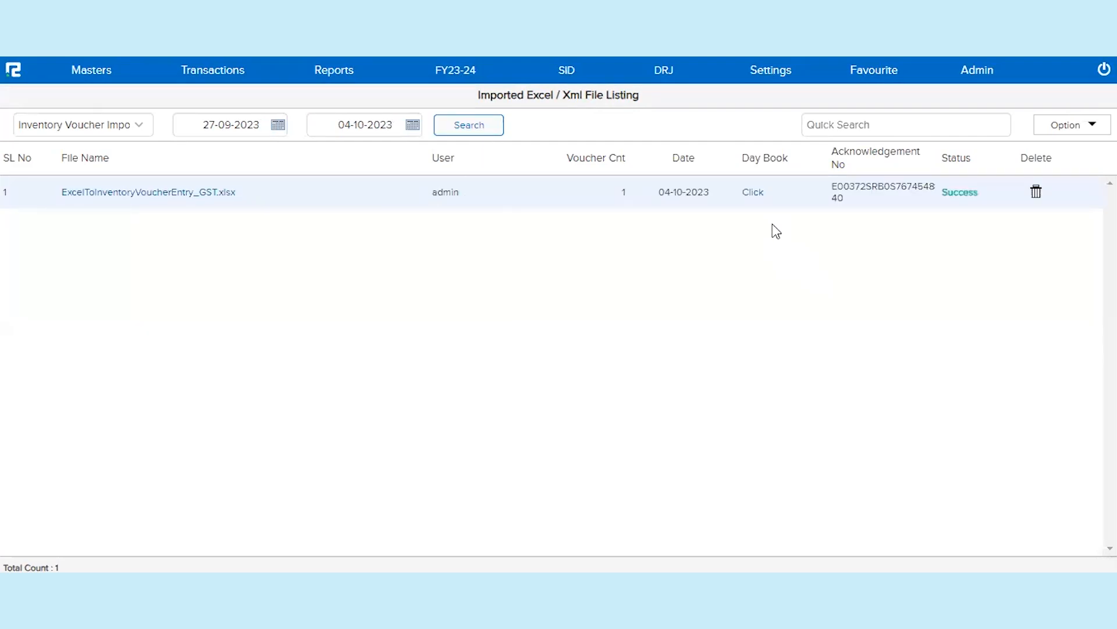